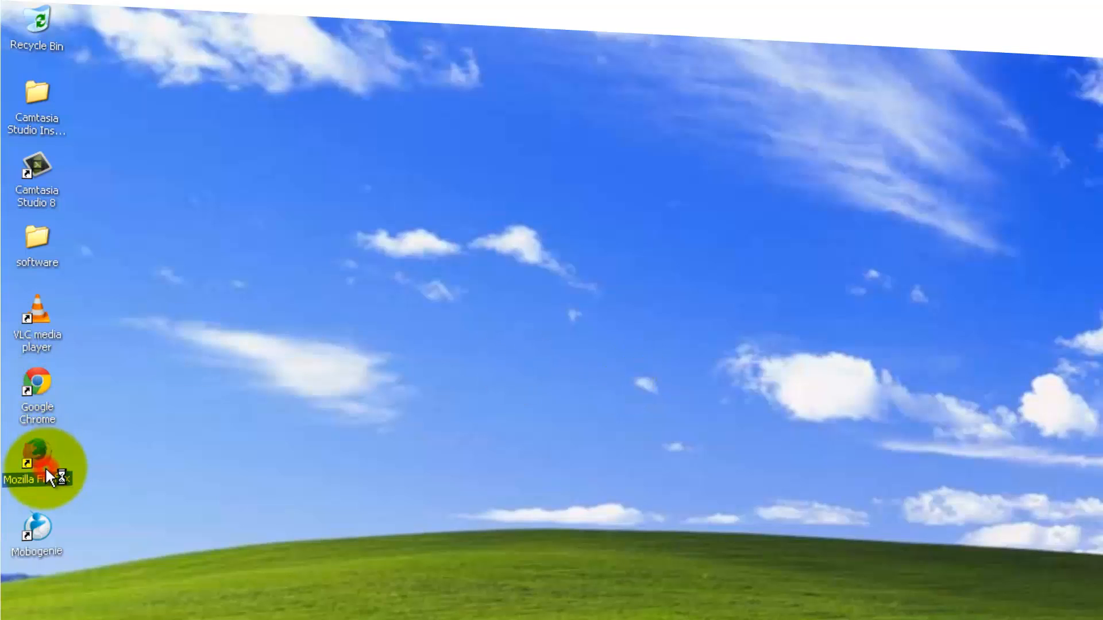
# Launch Firefox from the desktop and go to youtube.com.
pyautogui.doubleClick(35, 460)
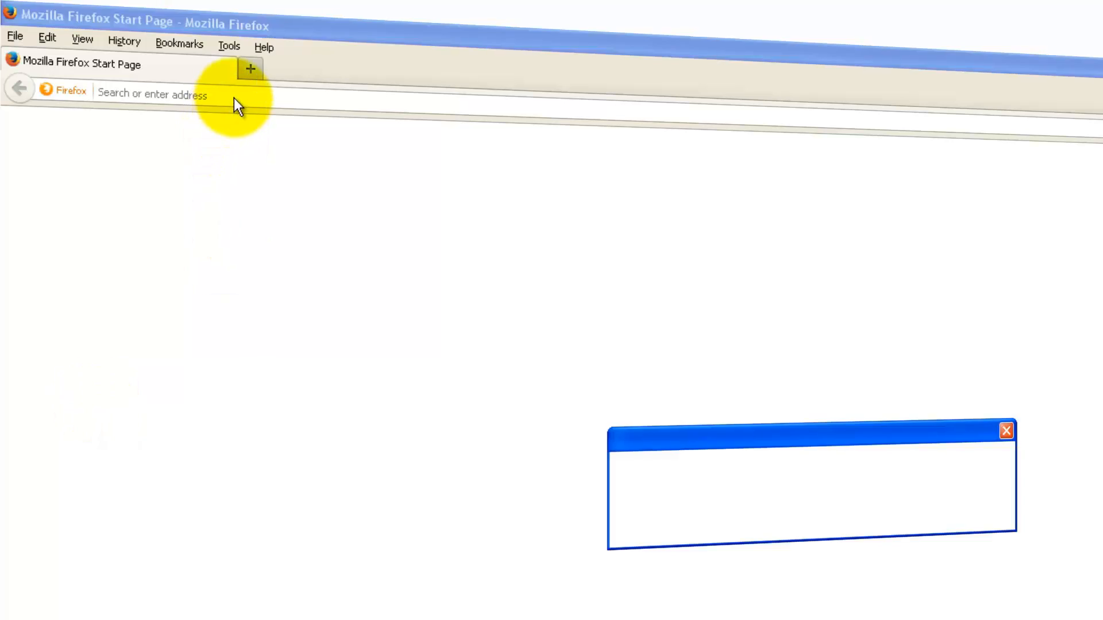
pyautogui.write('youtube.com/')
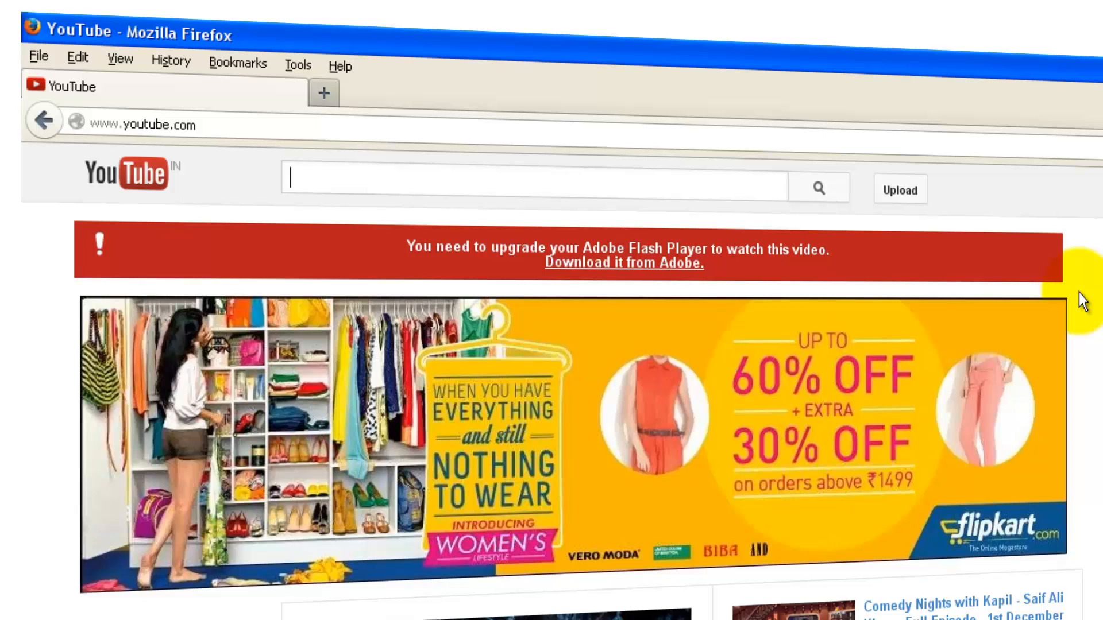
pyautogui.click(309, 186)
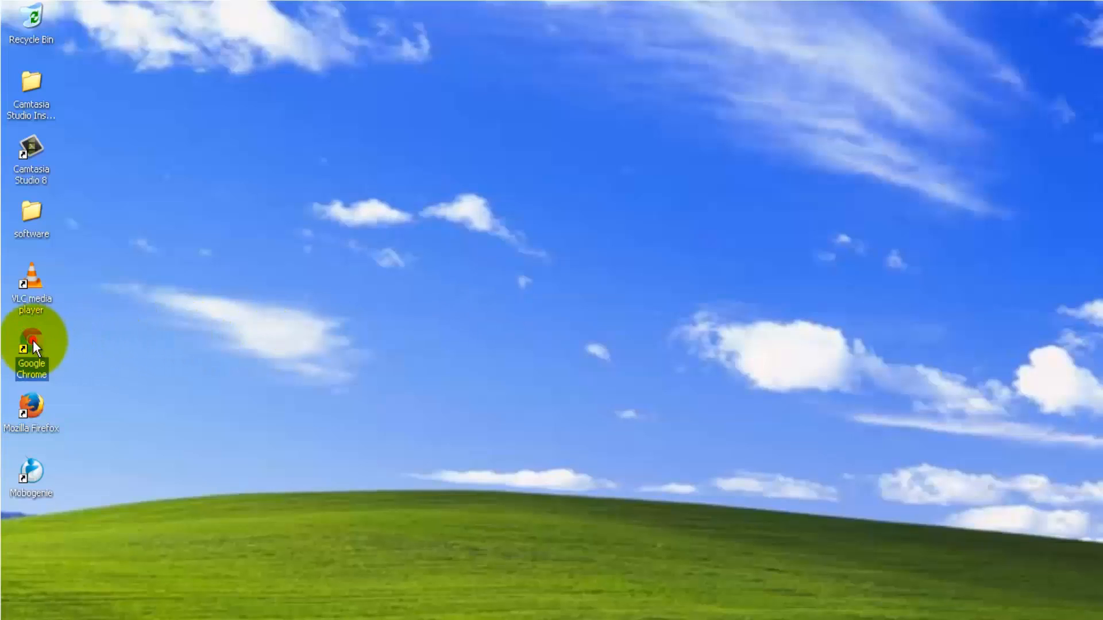
# Launch Google Chrome and open a recommended DHOOM:3 video on YouTube.
pyautogui.doubleClick(30, 335)
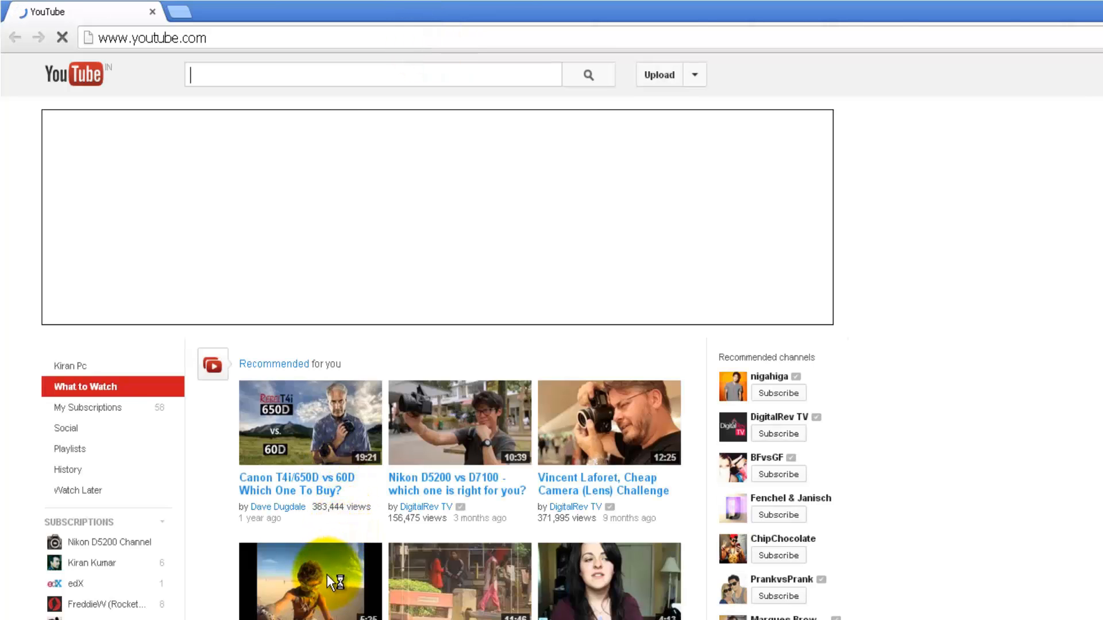
pyautogui.click(310, 423)
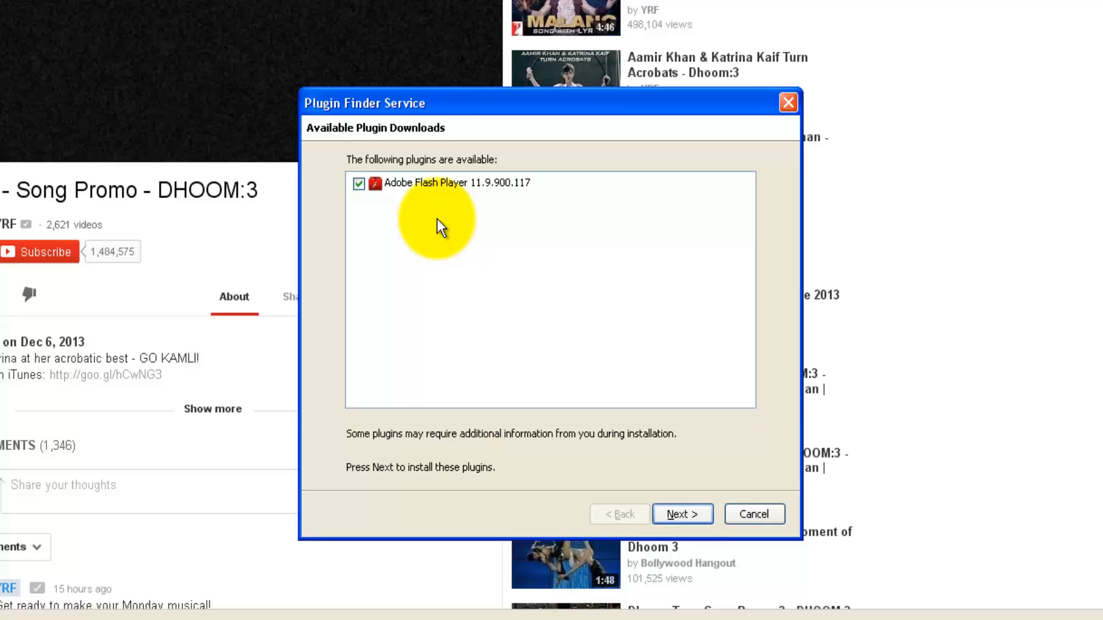
pyautogui.moveTo(464, 208)
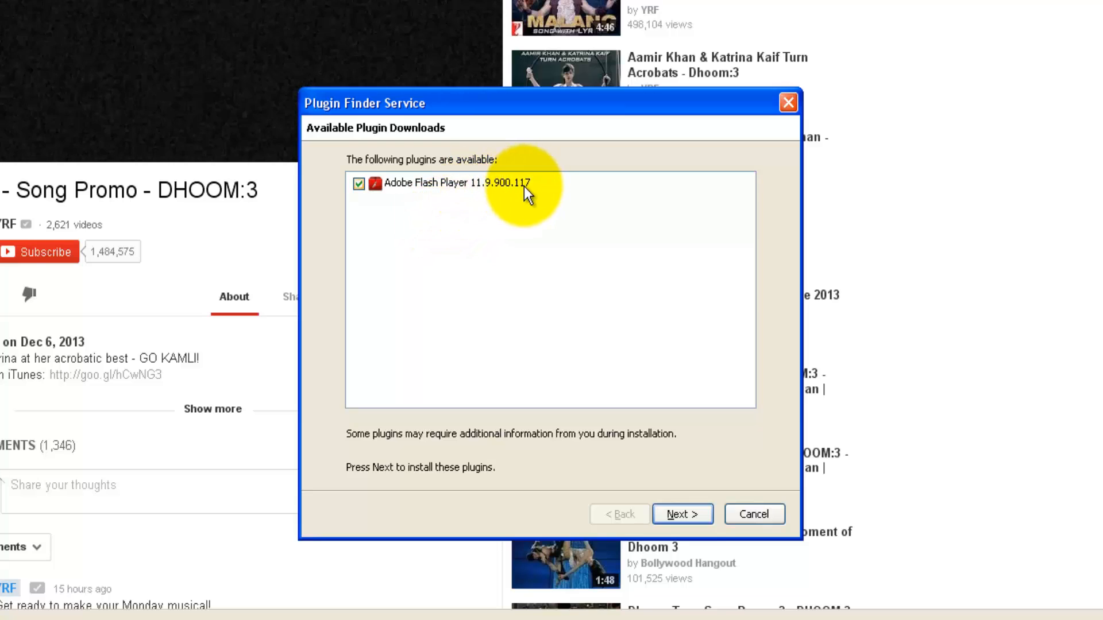
# Have the Plugin Finder Service start installing the found Adobe Flash Player 11.9.900.117 plugin.
pyautogui.click(682, 513)
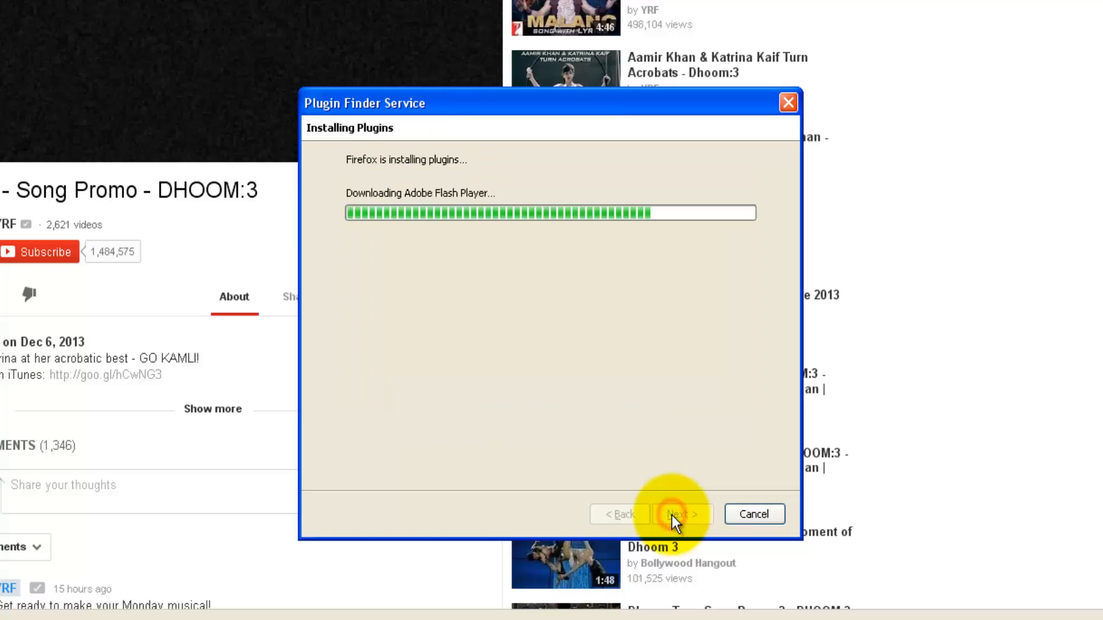
pyautogui.click(682, 514)
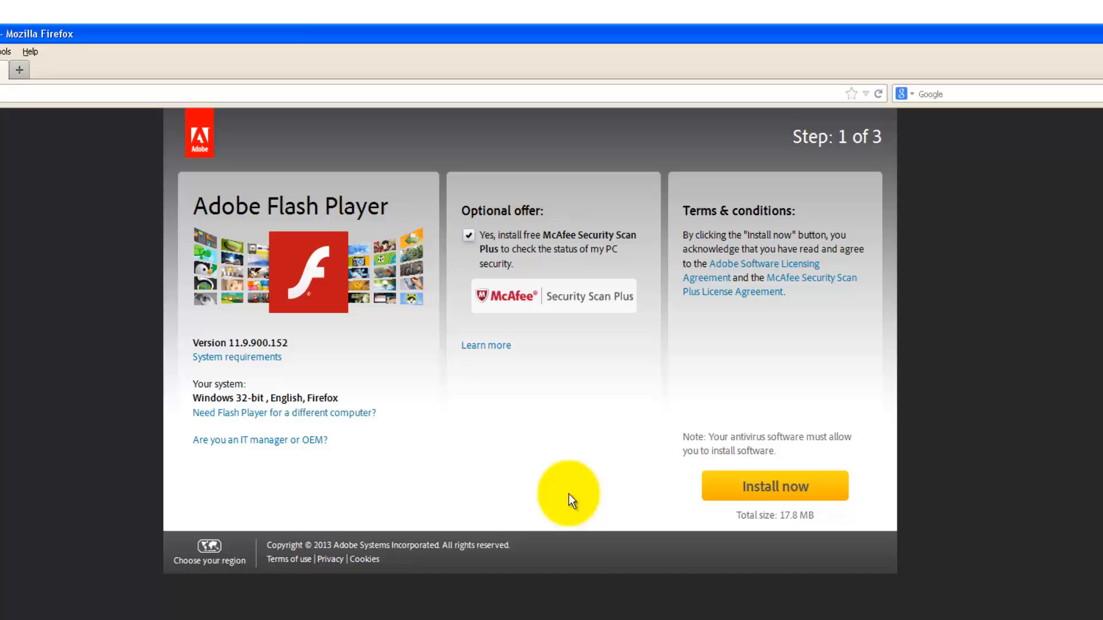
pyautogui.moveTo(749, 497)
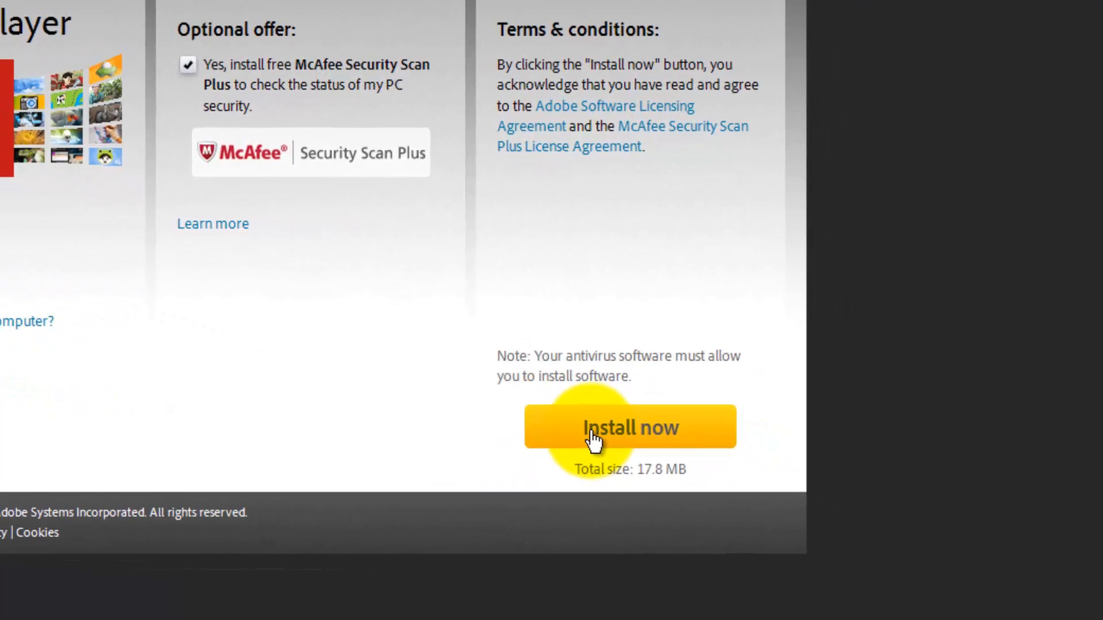
# Download the Flash Player installer from Adobe's page and save the .exe file to disk.
pyautogui.click(629, 427)
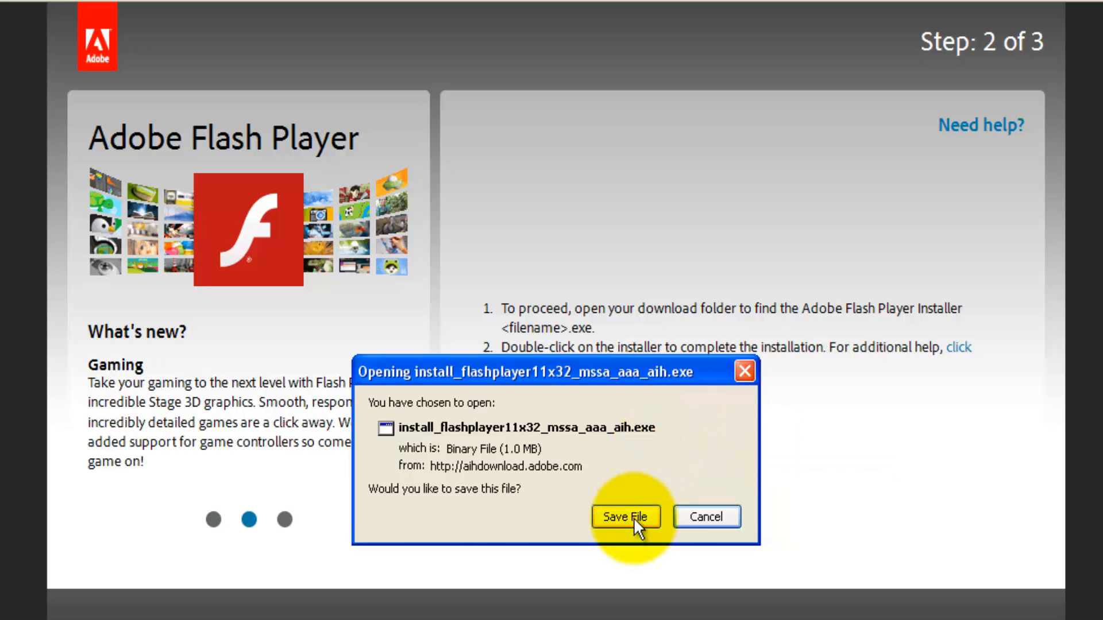
pyautogui.click(626, 517)
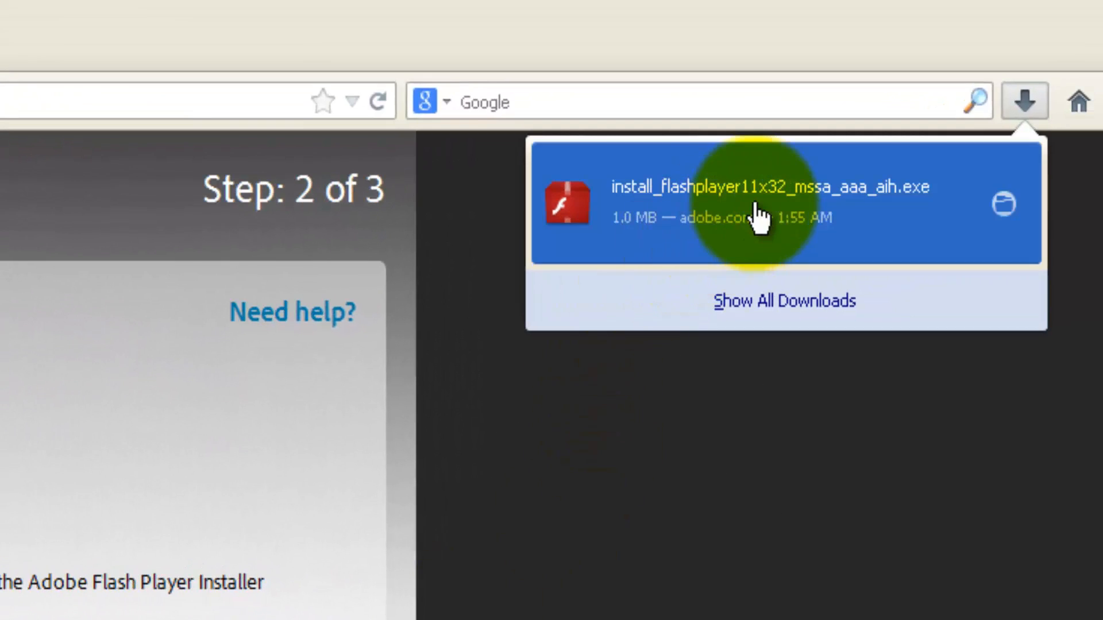
# Run the downloaded installer, confirming the executable and security warnings.
pyautogui.click(758, 218)
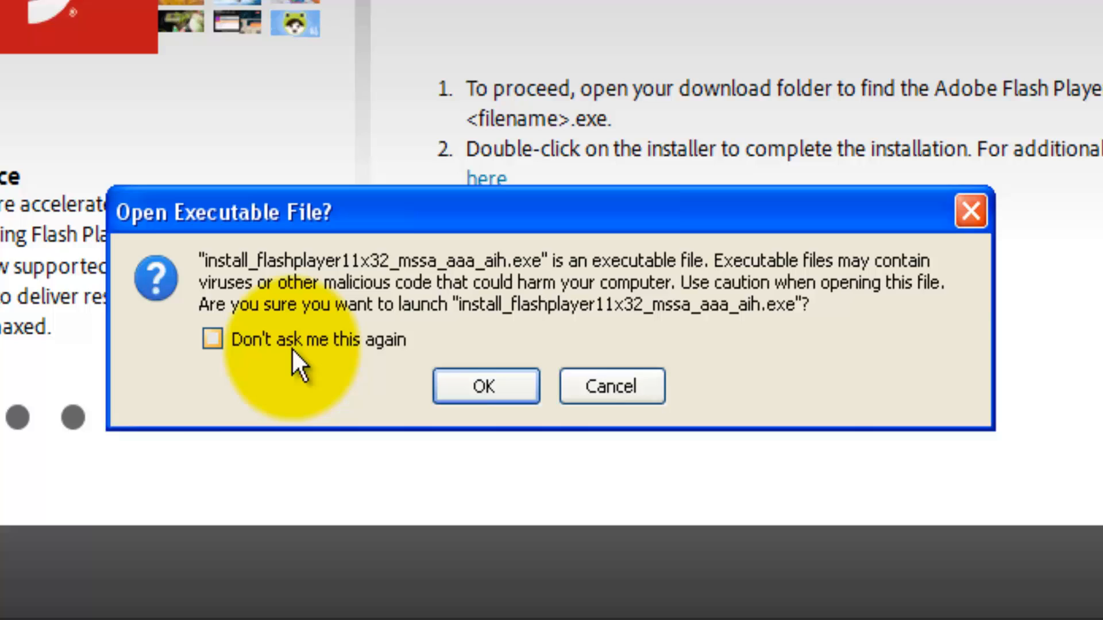
pyautogui.moveTo(310, 373)
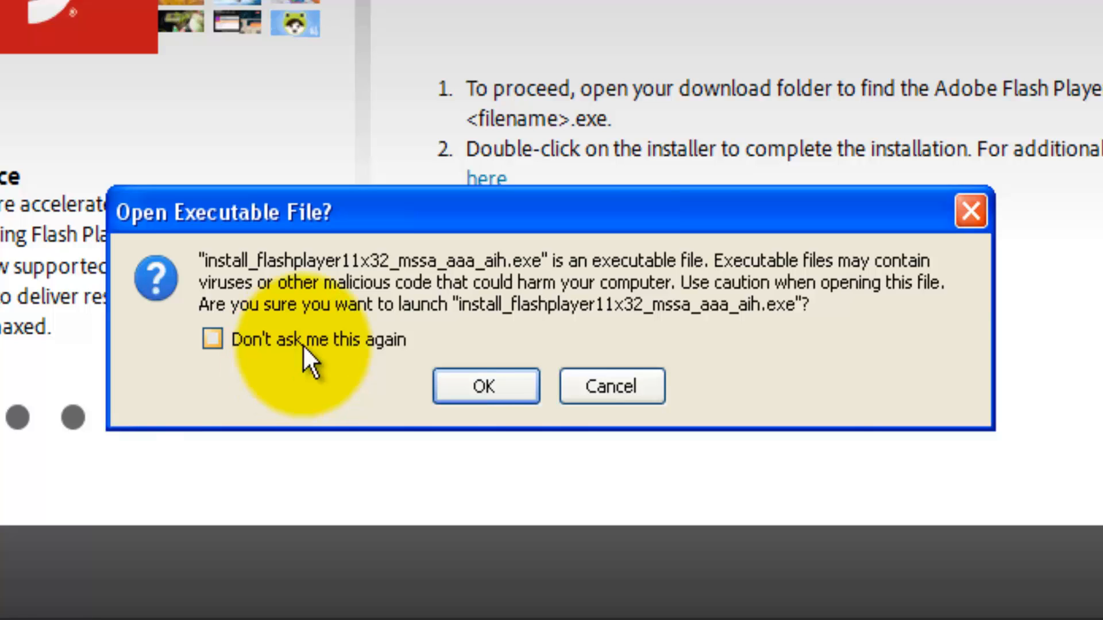
pyautogui.click(485, 386)
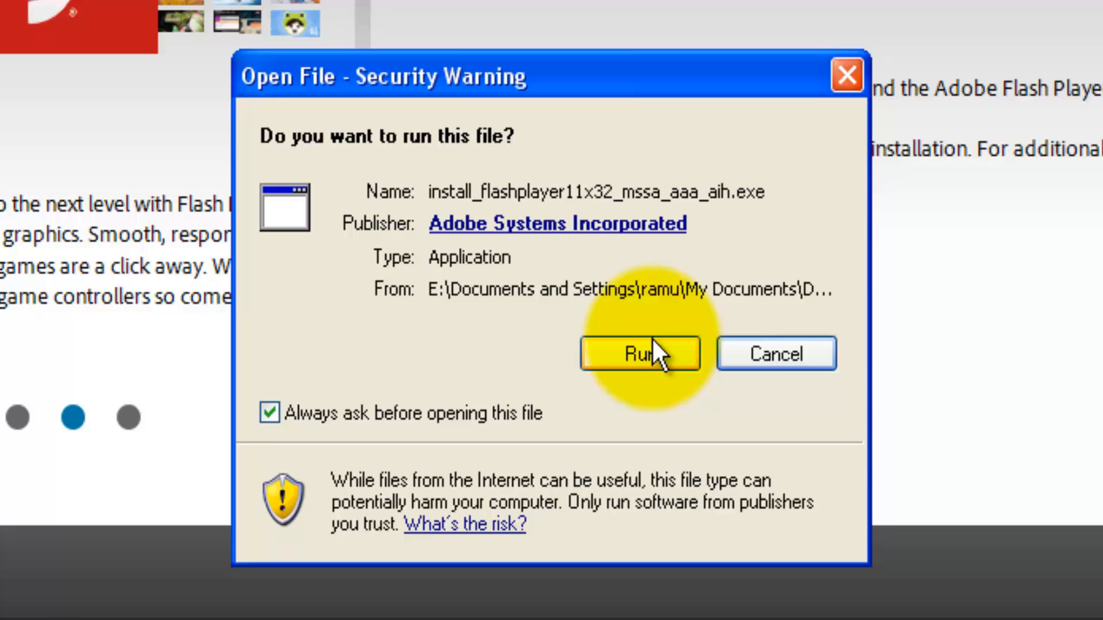
pyautogui.click(639, 354)
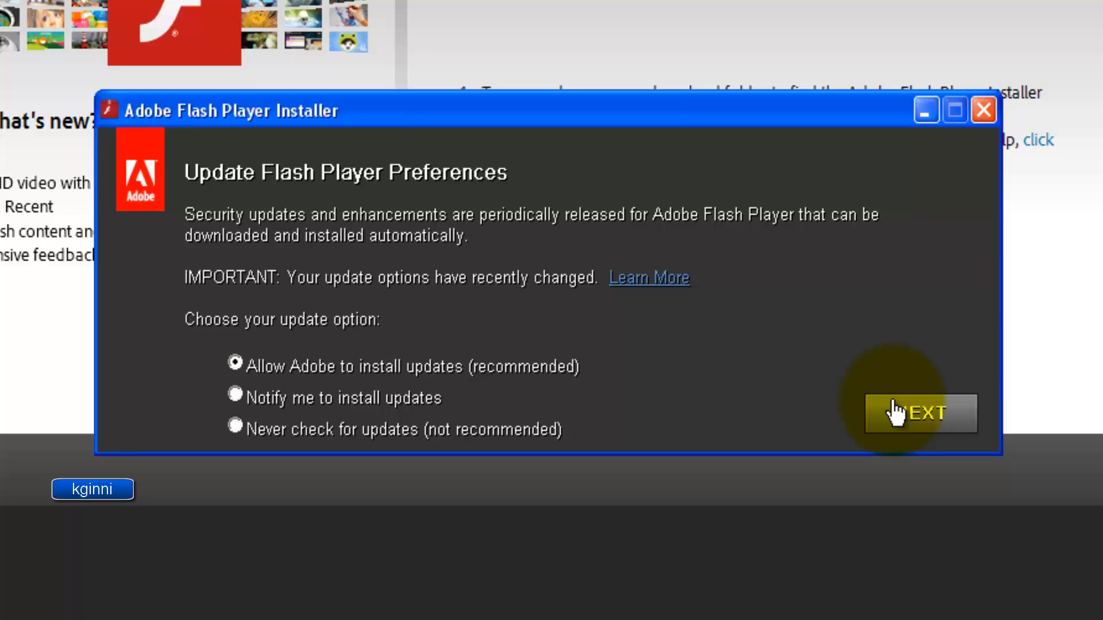
# Install Flash Player 11 with automatic updates allowed and finish the installer.
pyautogui.click(919, 413)
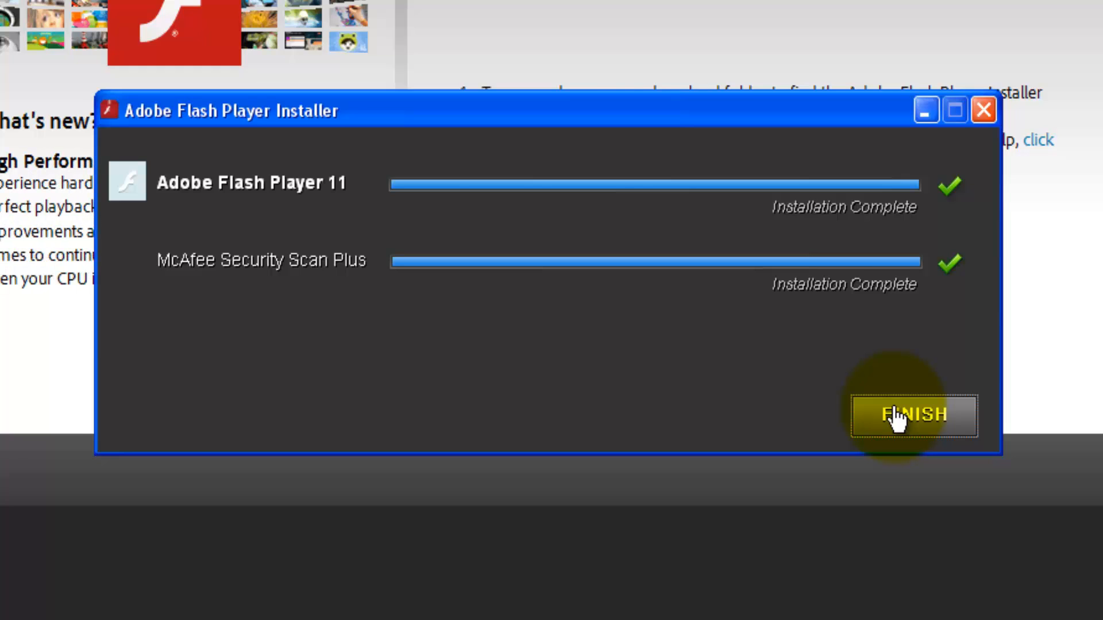
pyautogui.click(907, 416)
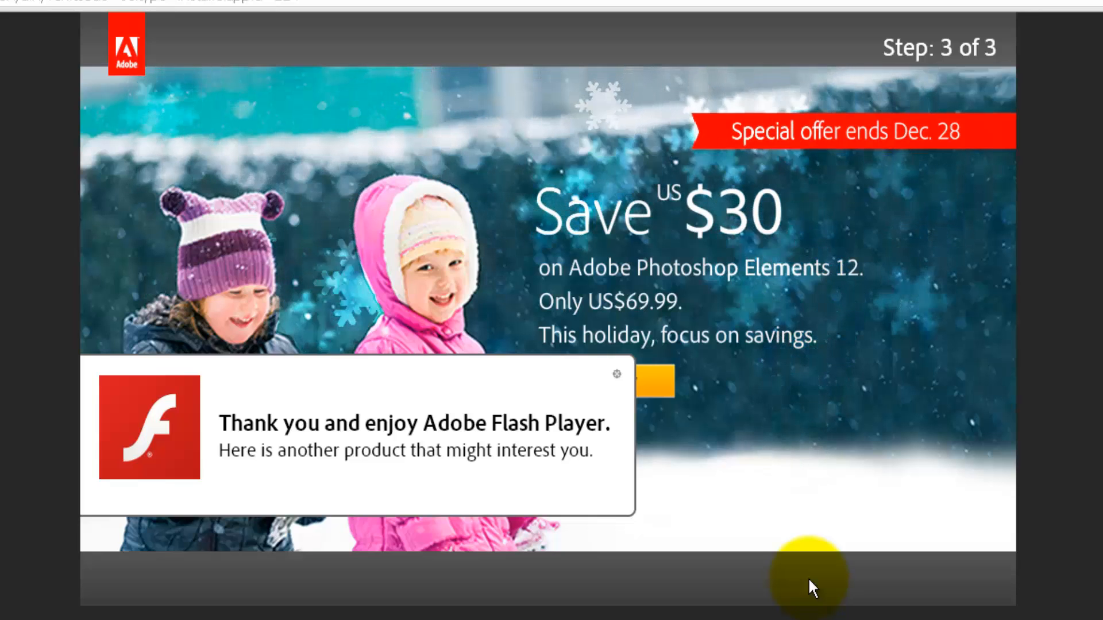
# Dismiss the Plugin Finder's failed result and put Firefox away so the desktop shows.
pyautogui.click(616, 375)
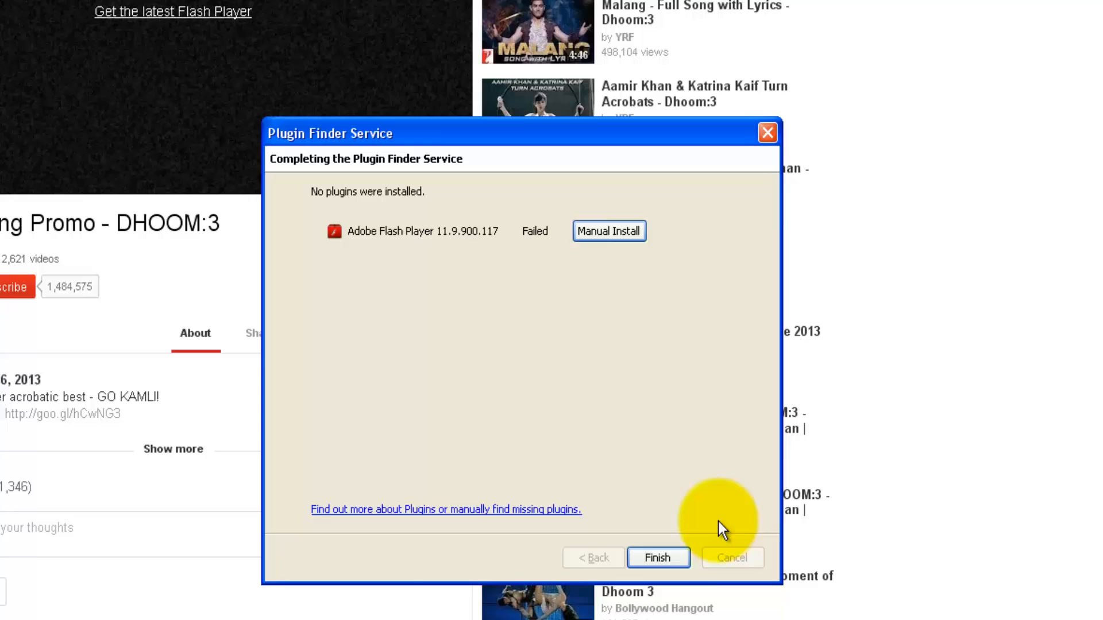
pyautogui.click(657, 558)
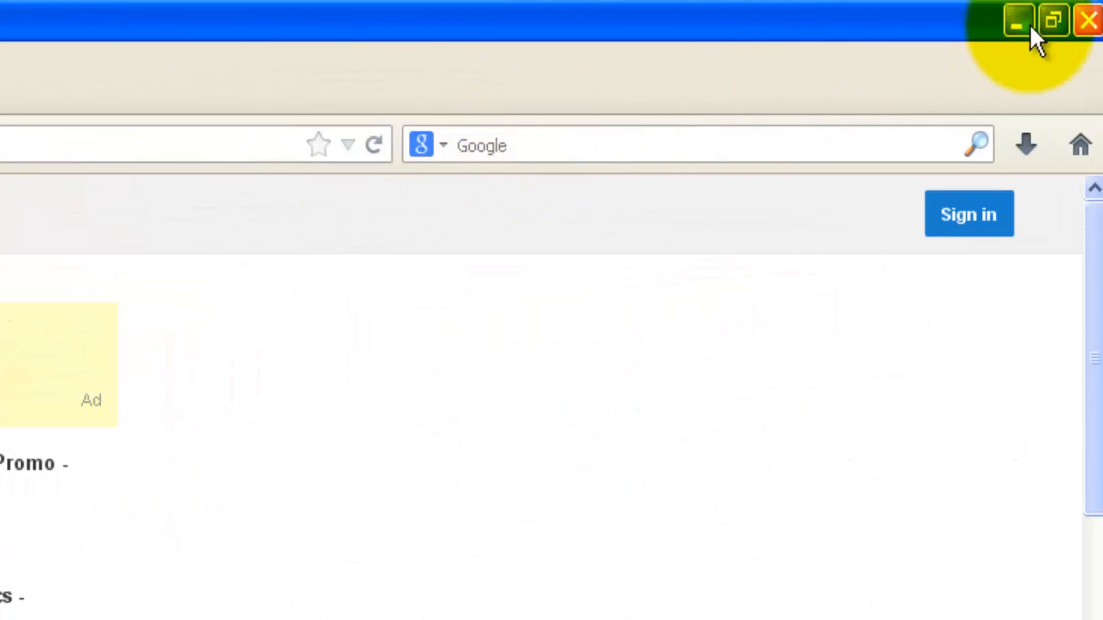
pyautogui.click(1086, 20)
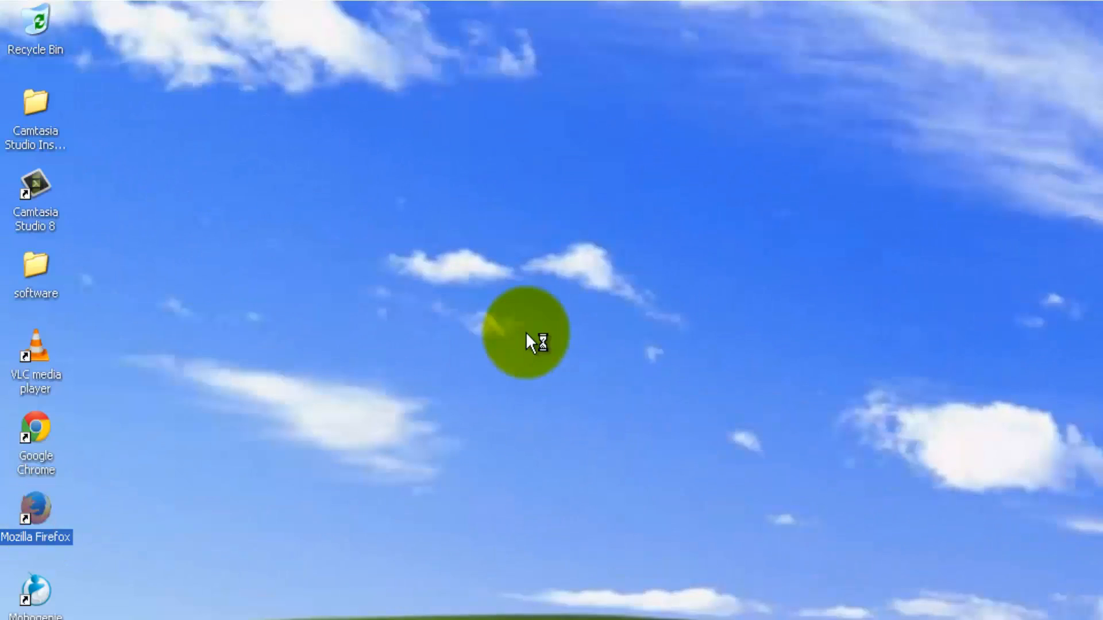
# Reopen Firefox to see the YouTube video play without the Flash notice, then bring up the Start menu.
pyautogui.doubleClick(32, 509)
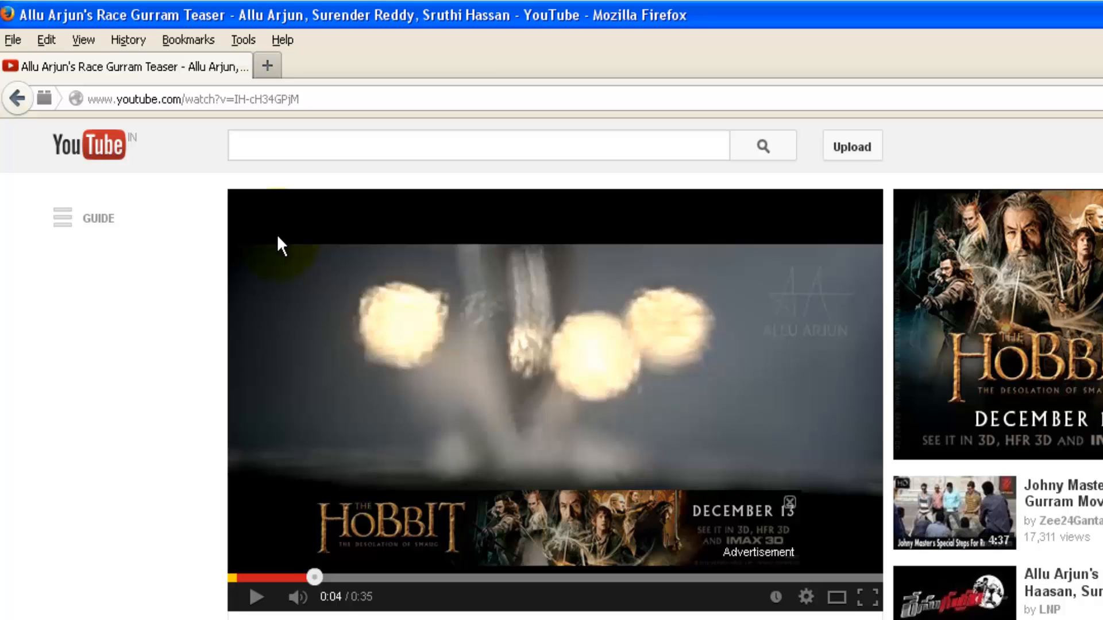
pyautogui.scroll(-3)
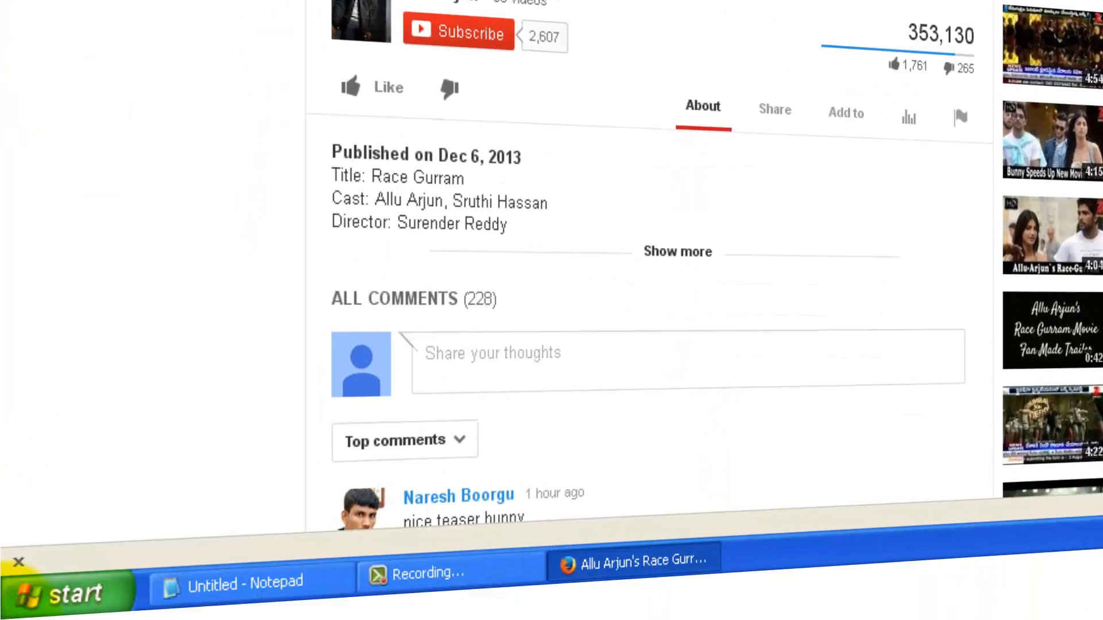
pyautogui.click(63, 593)
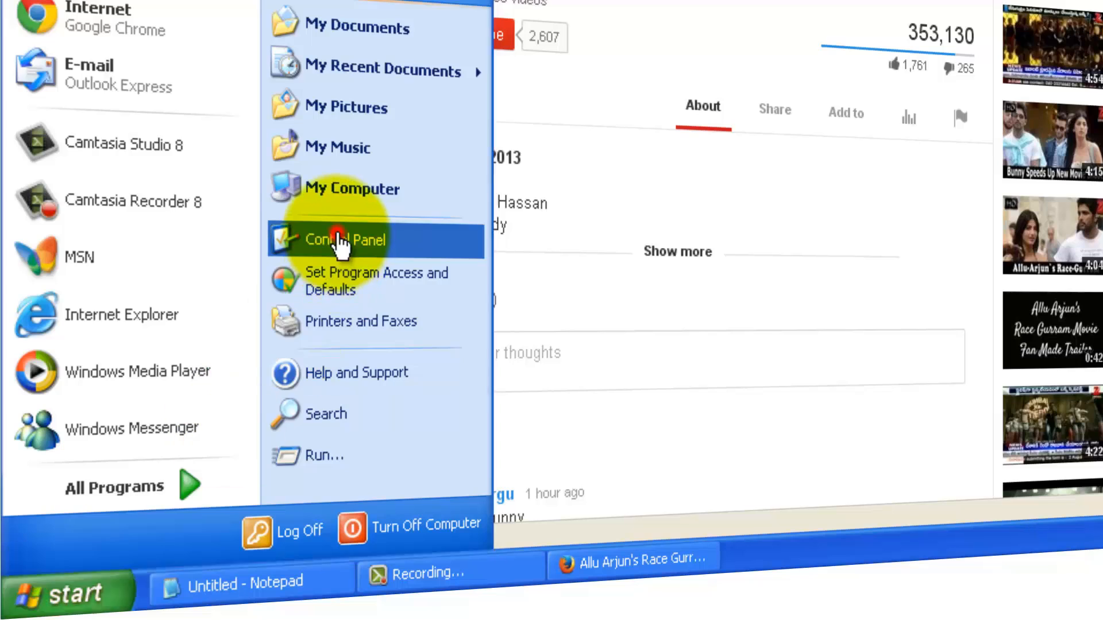